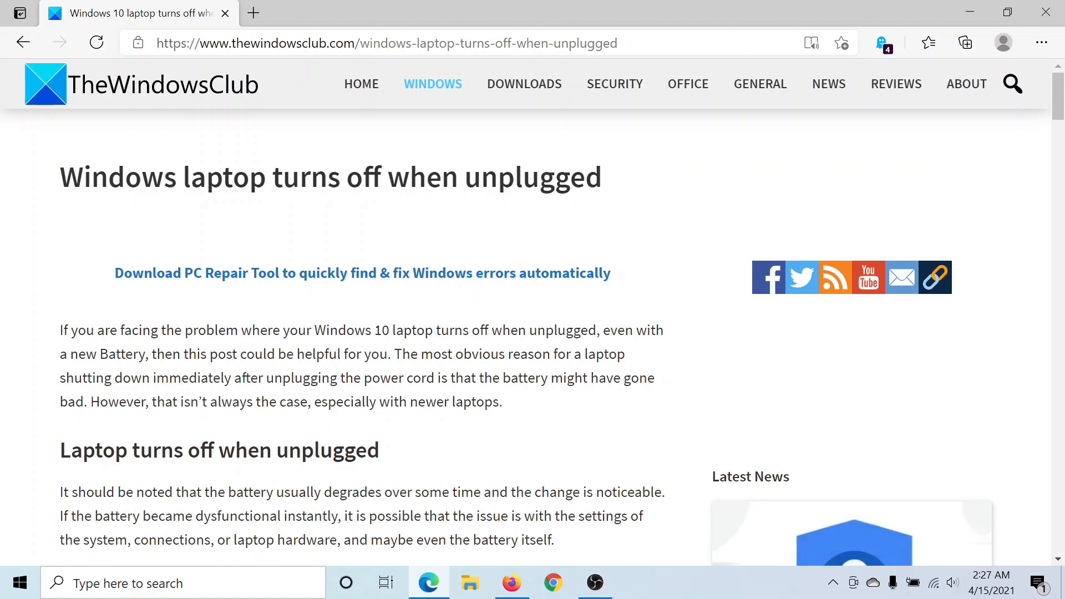
mouse_move(912, 582)
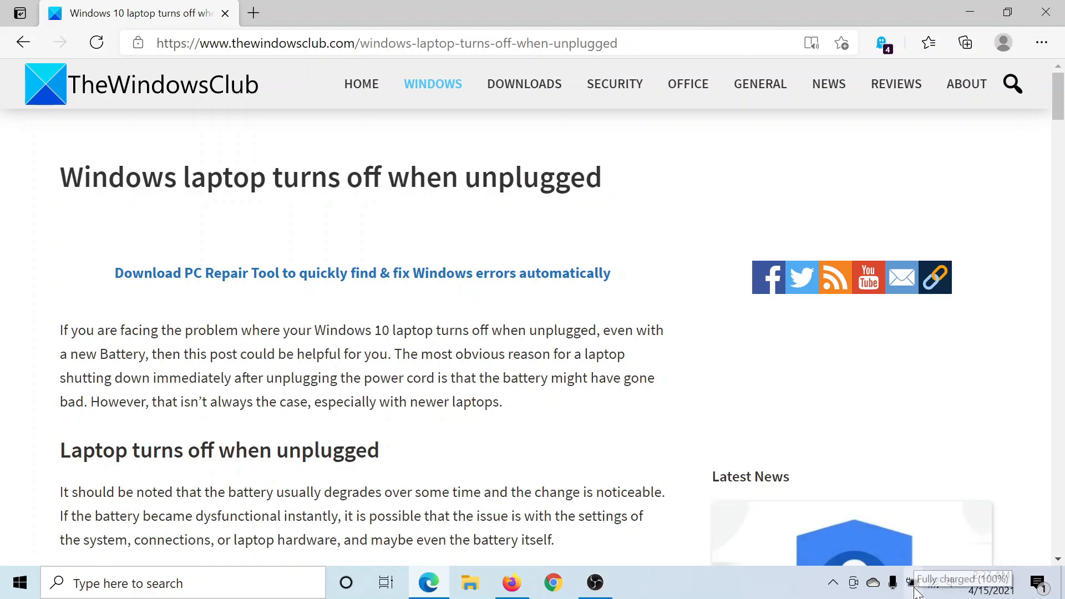
mouse_move(913, 582)
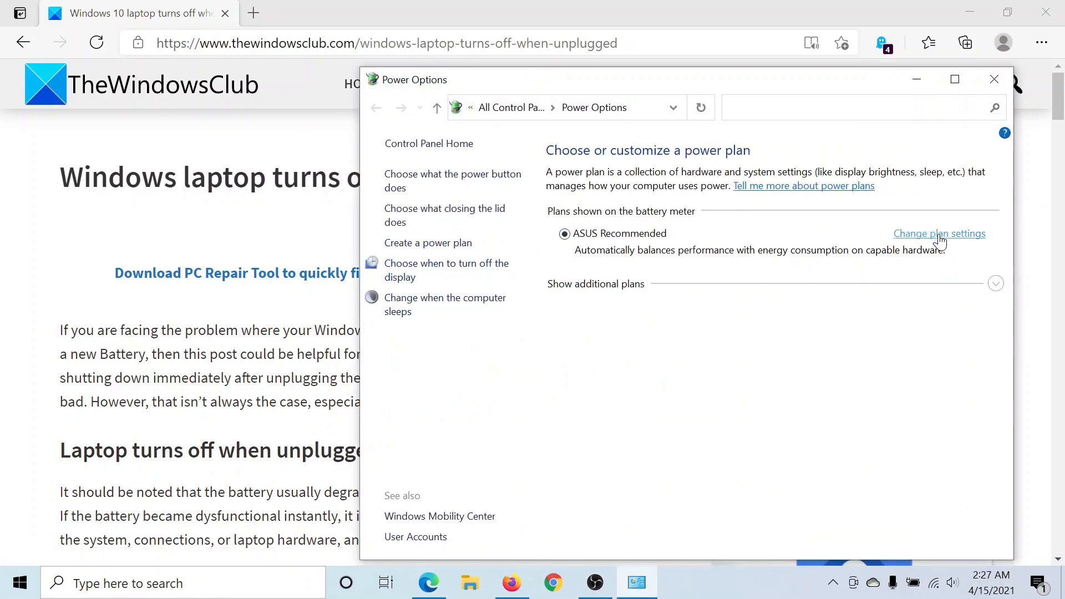
mouse_move(598, 250)
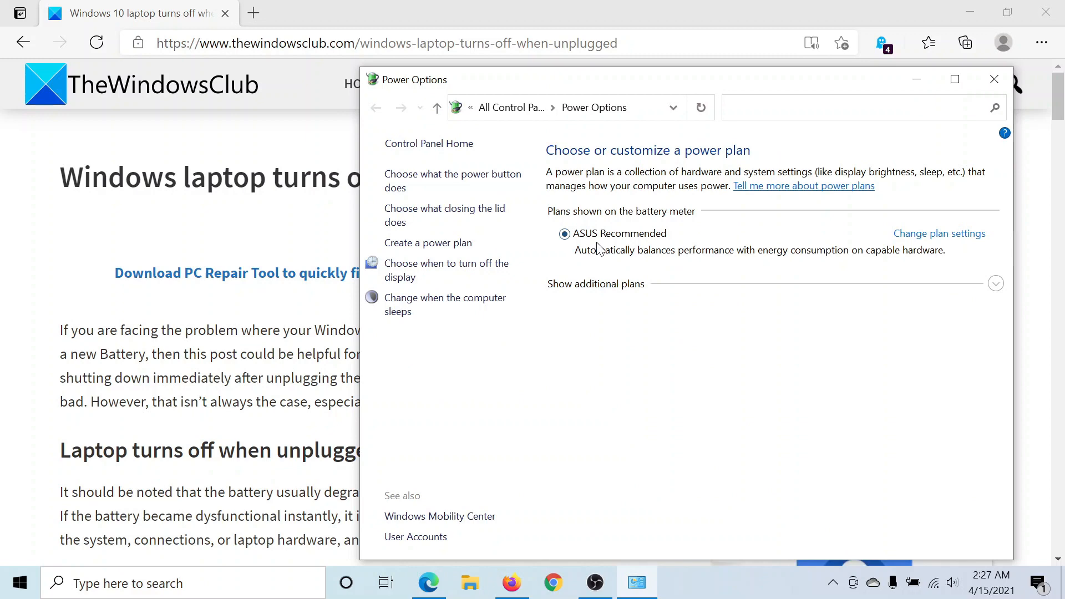
mouse_move(949, 253)
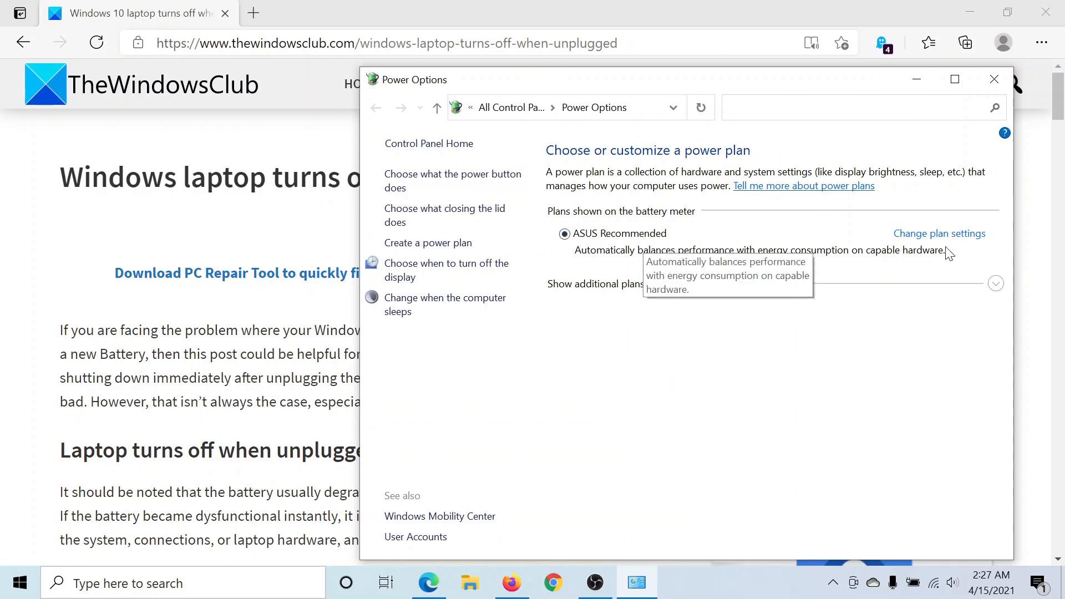
- Reach the advanced power settings of the active ASUS Recommended plan
click(940, 233)
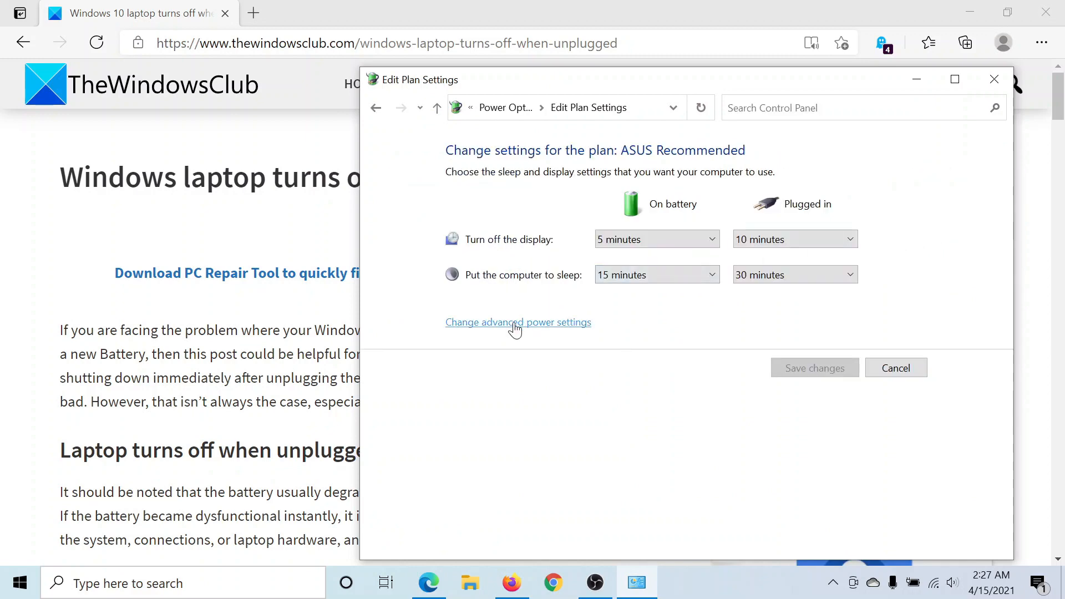
click(518, 322)
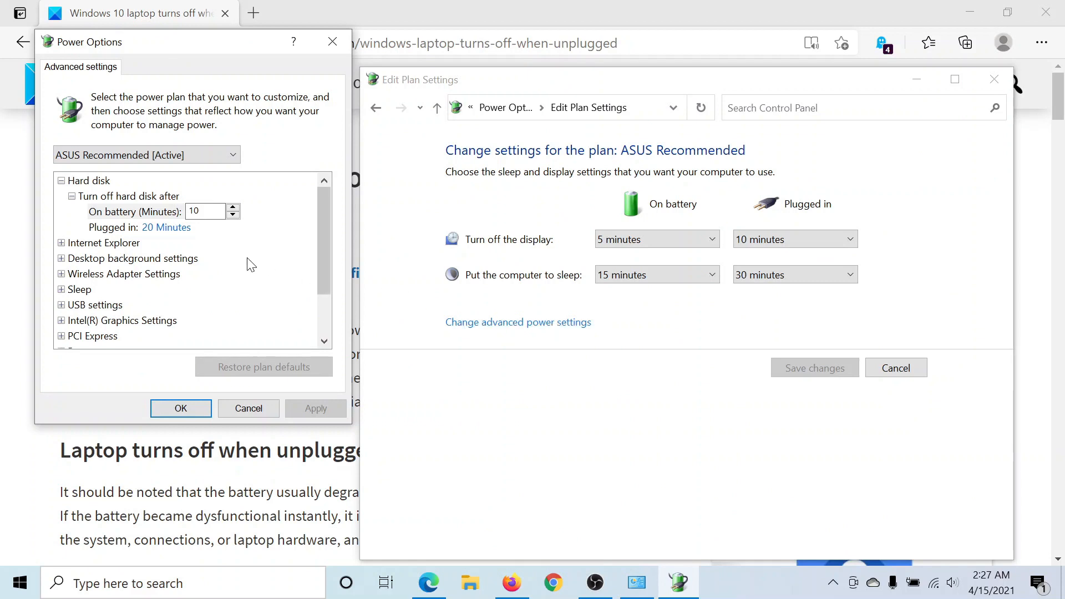
- Expand Processor power management and select the on-battery Maximum processor state value (100%)
scroll(down, 3)
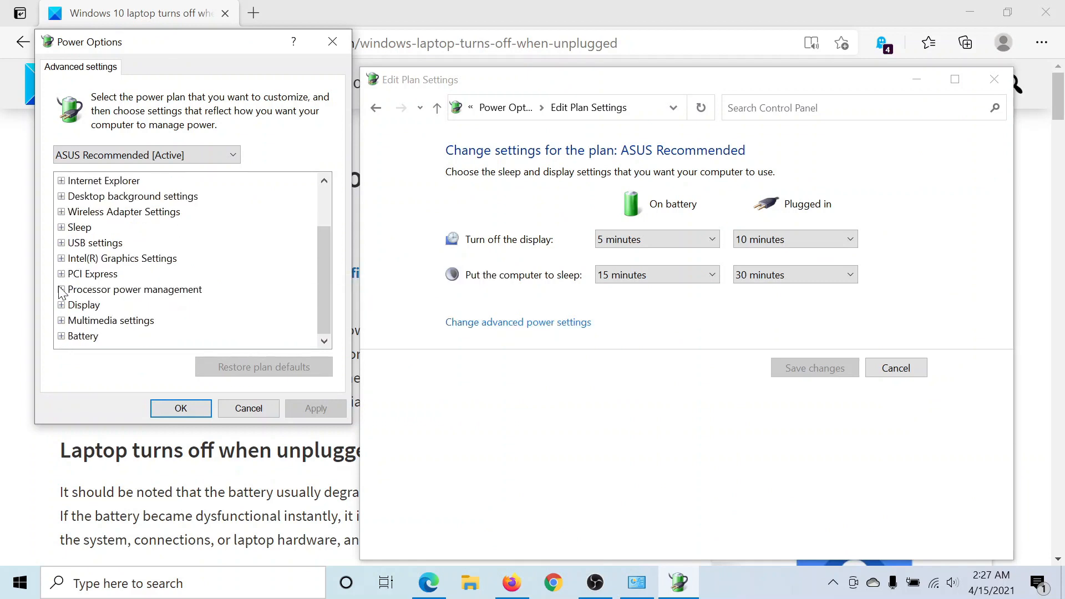
click(60, 290)
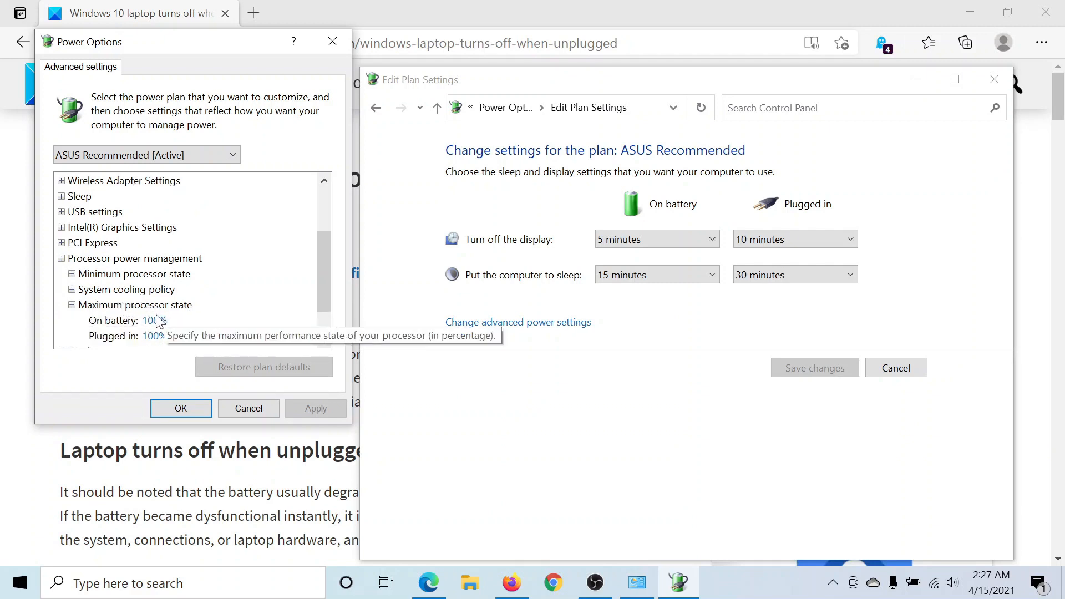
click(145, 320)
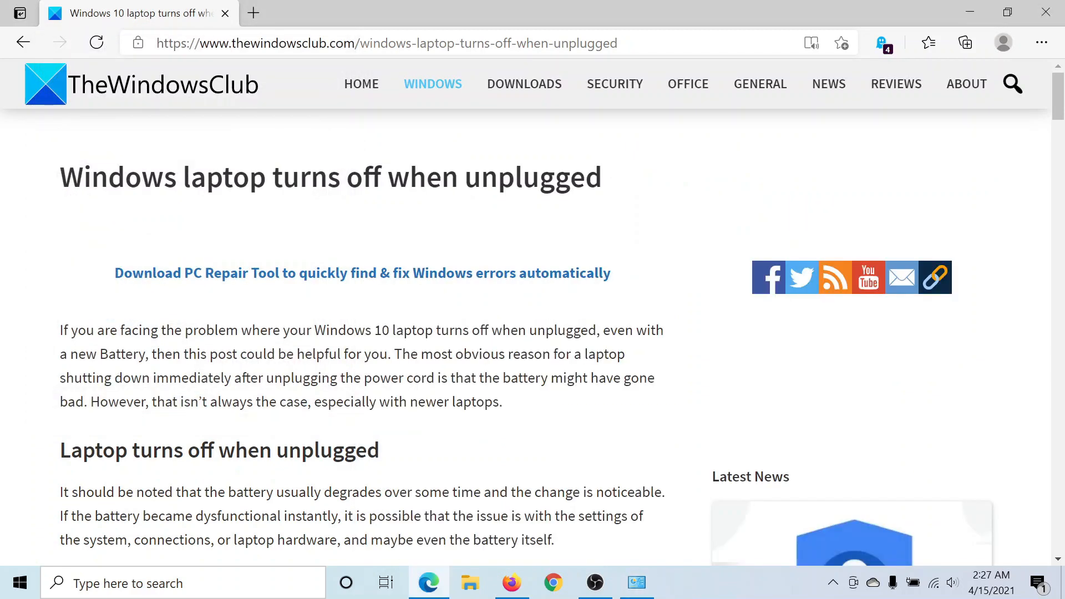
scroll(down, 3)
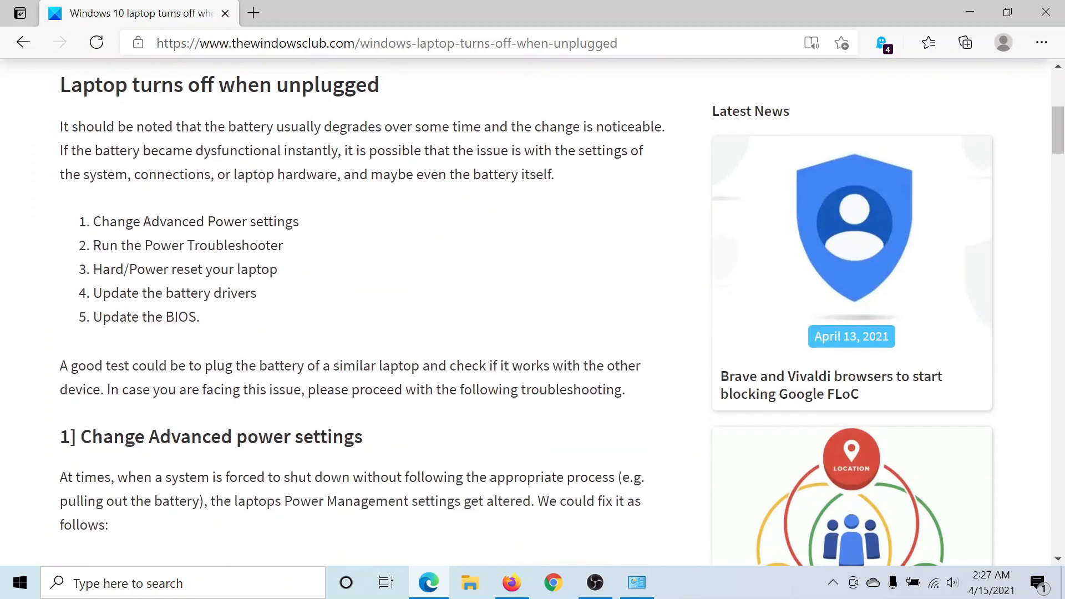
scroll(down, 3)
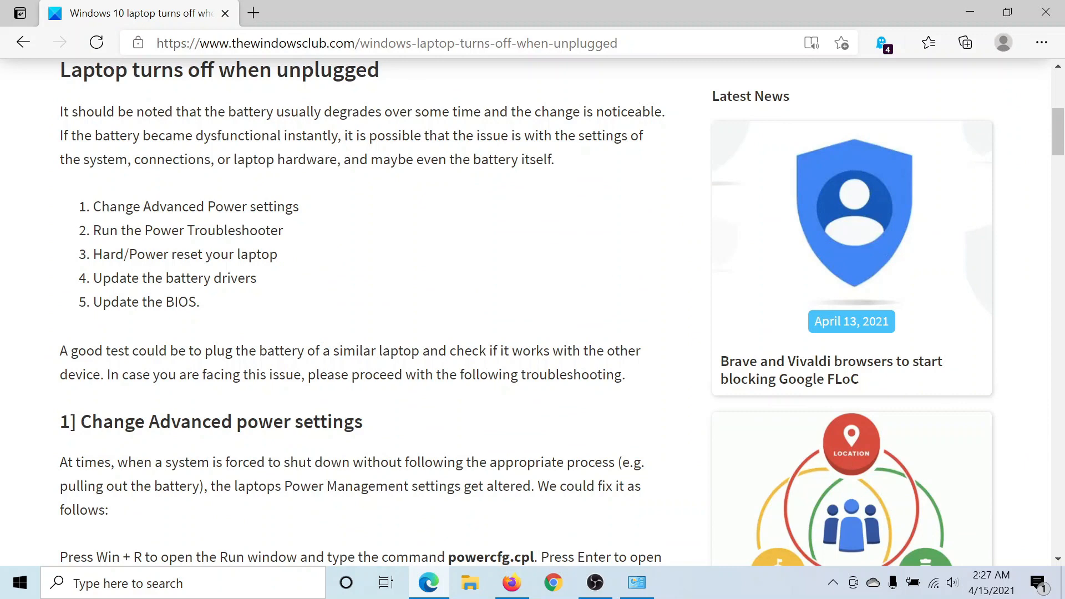
mouse_move(282, 247)
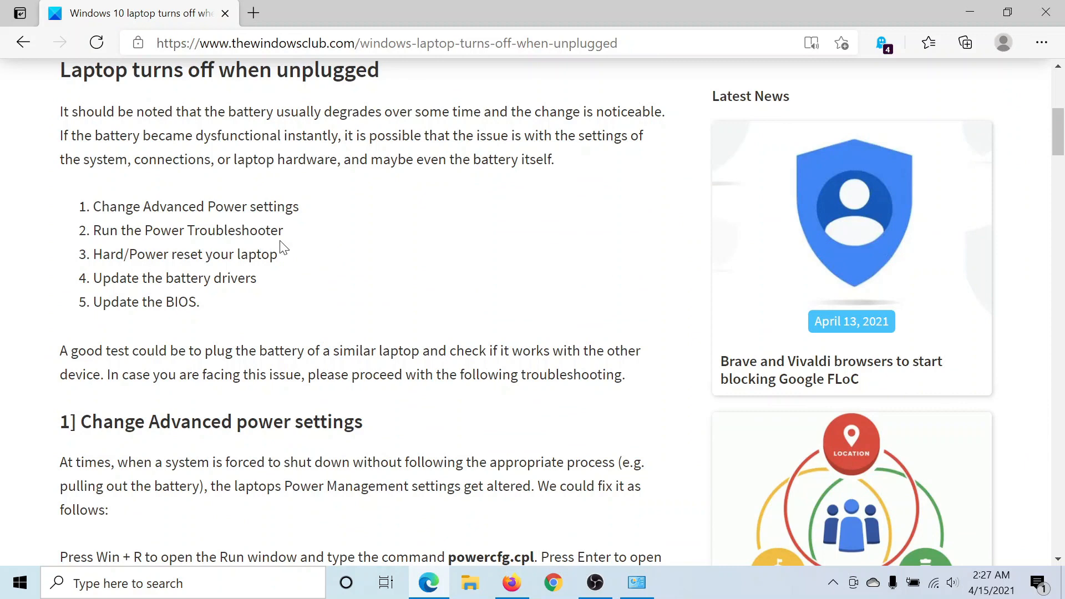
scroll(up, 3)
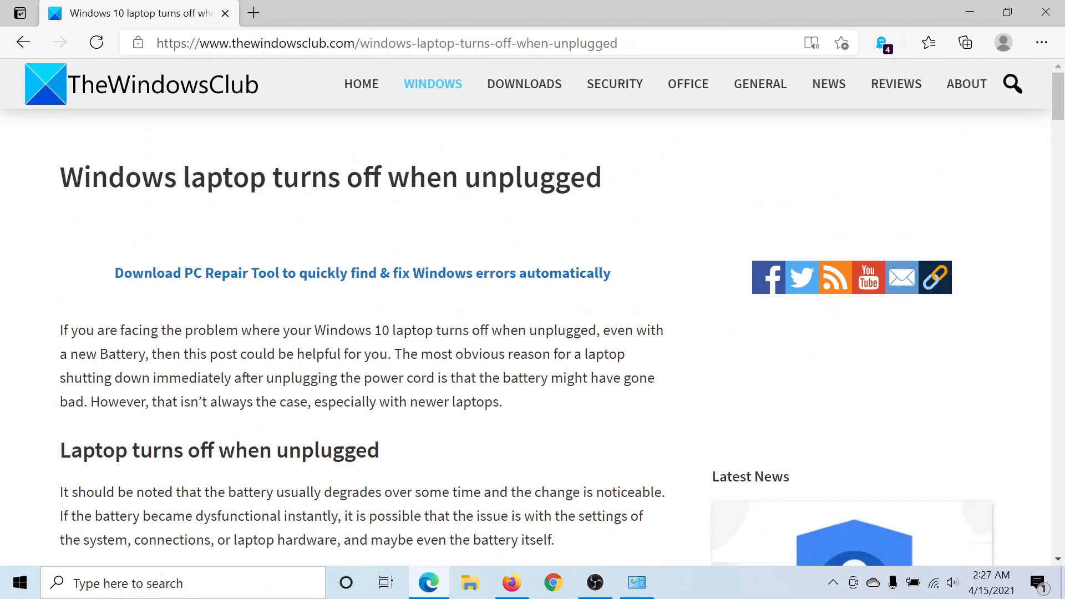